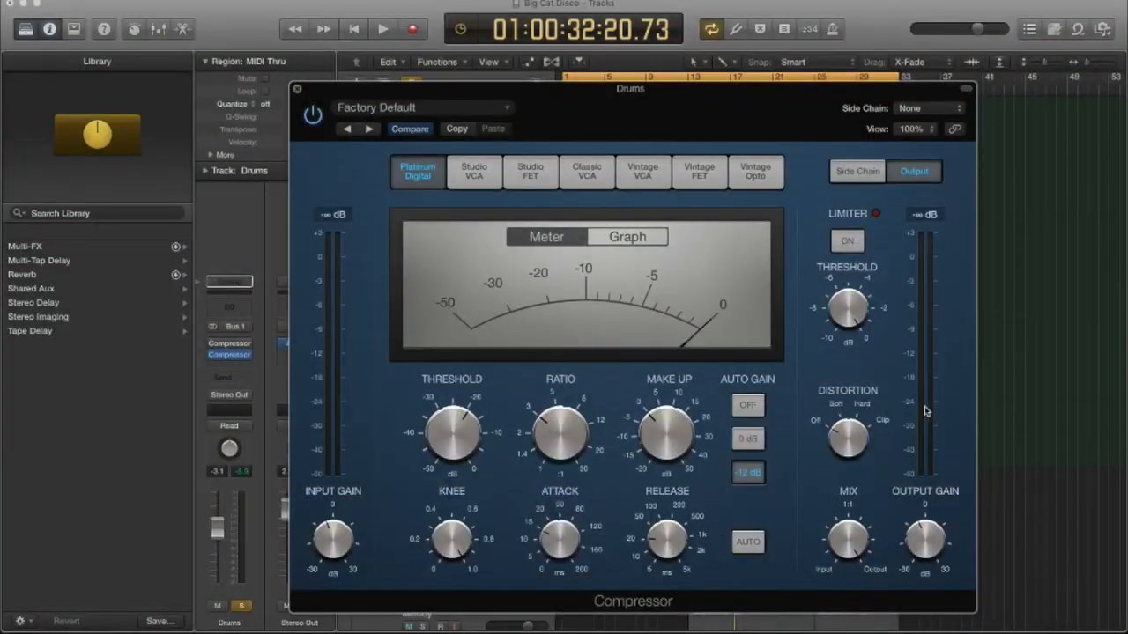
mouse_move(913, 303)
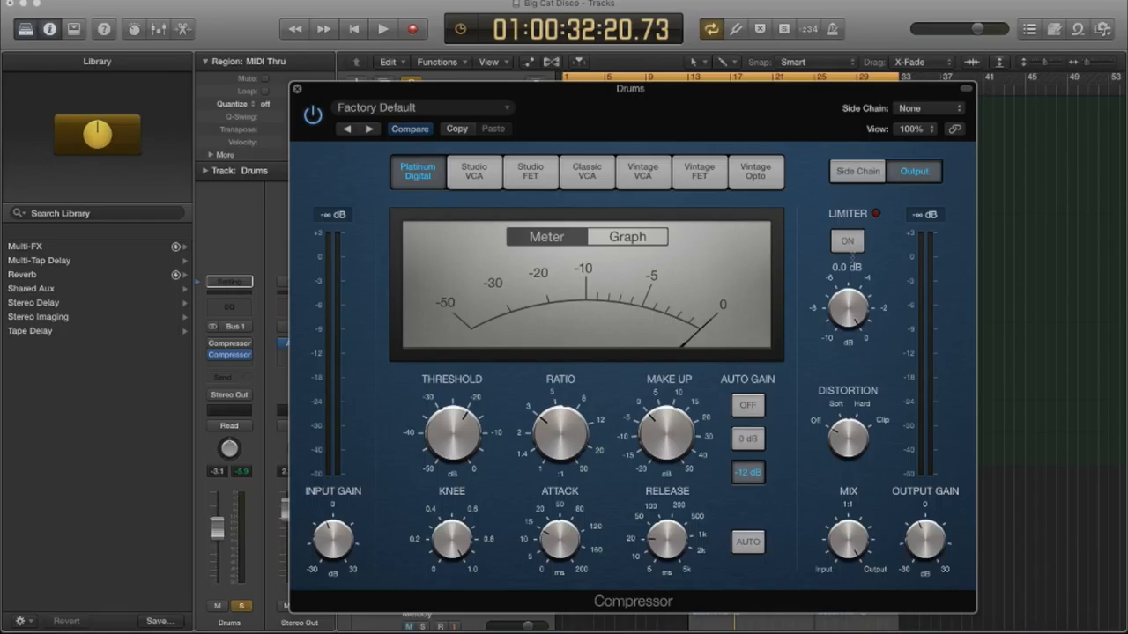
mouse_move(853, 257)
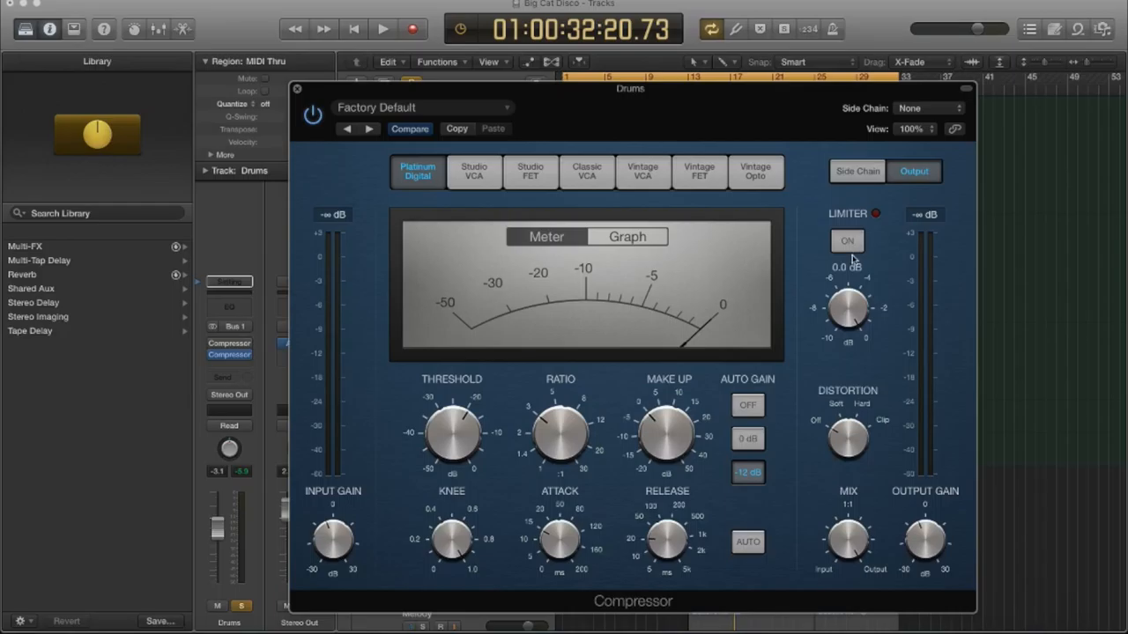
Toggle the limiter button, then start playback so the drums run through the Compressor.
click(846, 240)
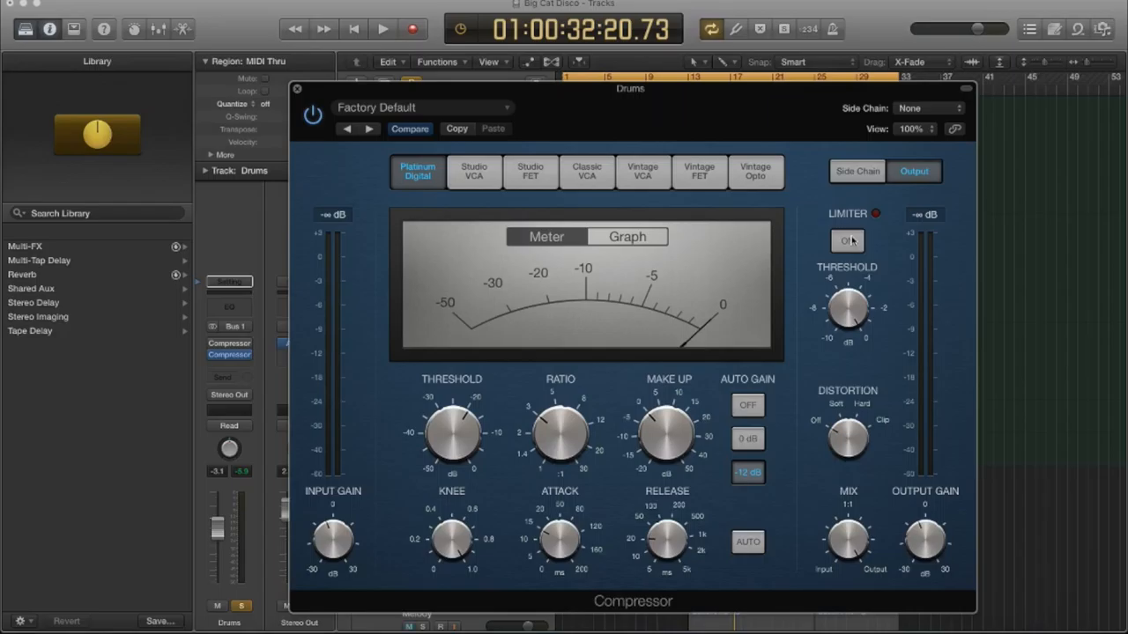
click(846, 240)
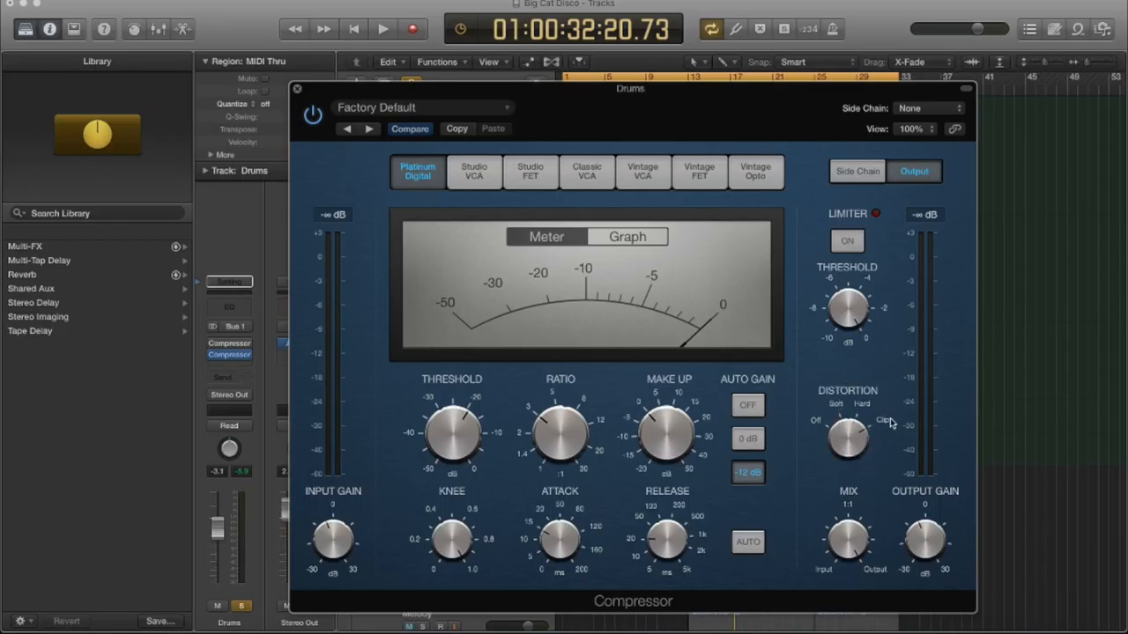
mouse_move(881, 429)
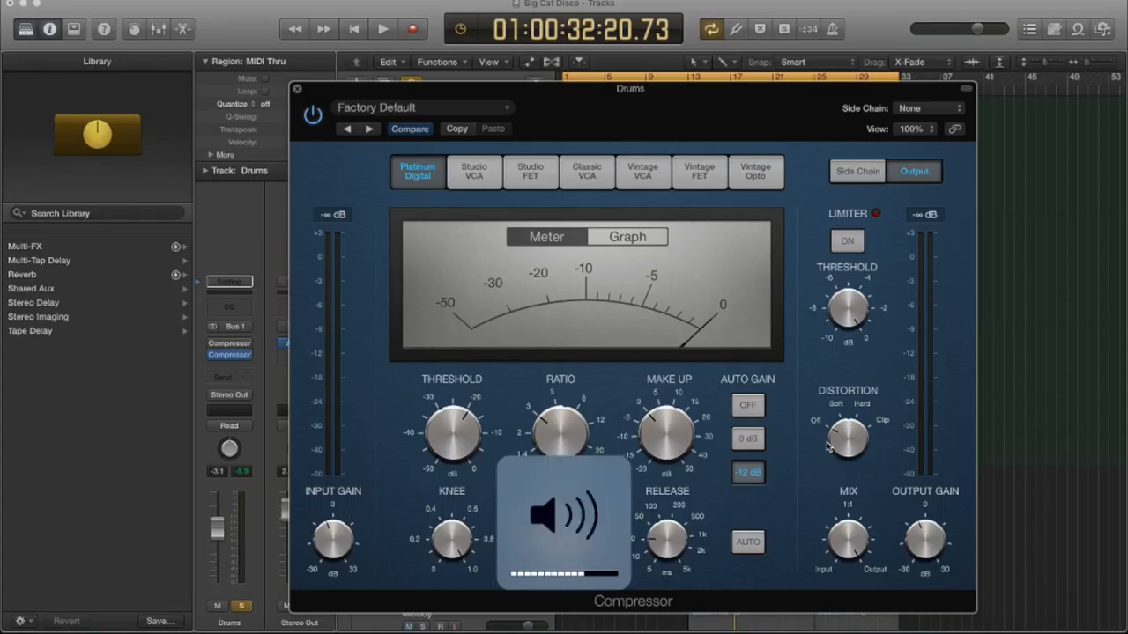
click(382, 29)
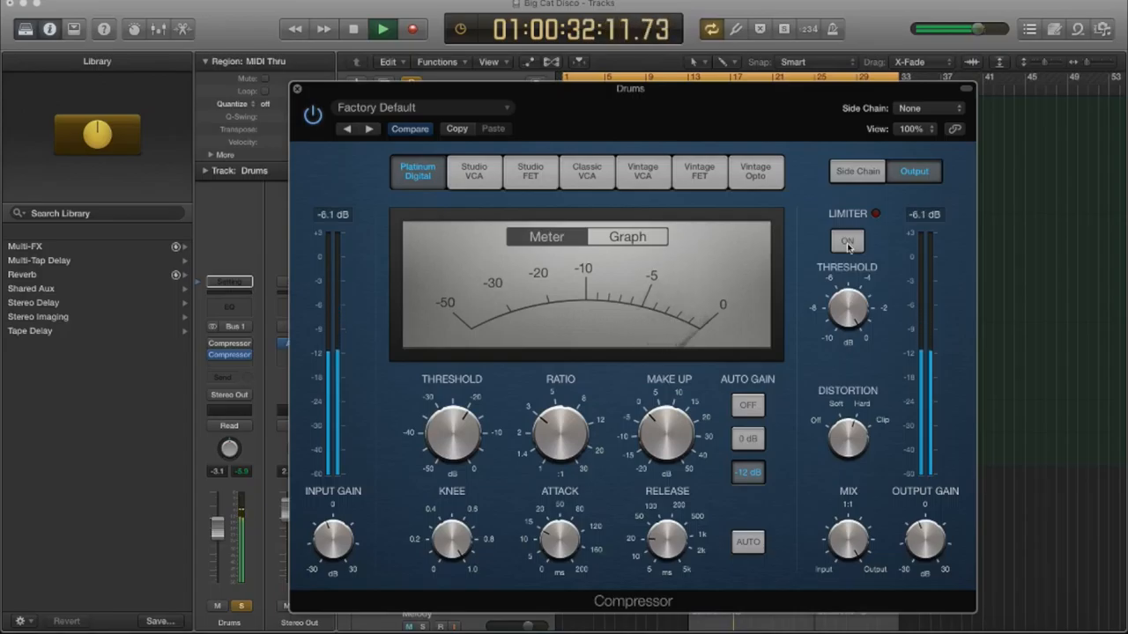
Switch the Compressor's limiter on and change its distortion mode, mix still at 100%.
click(846, 239)
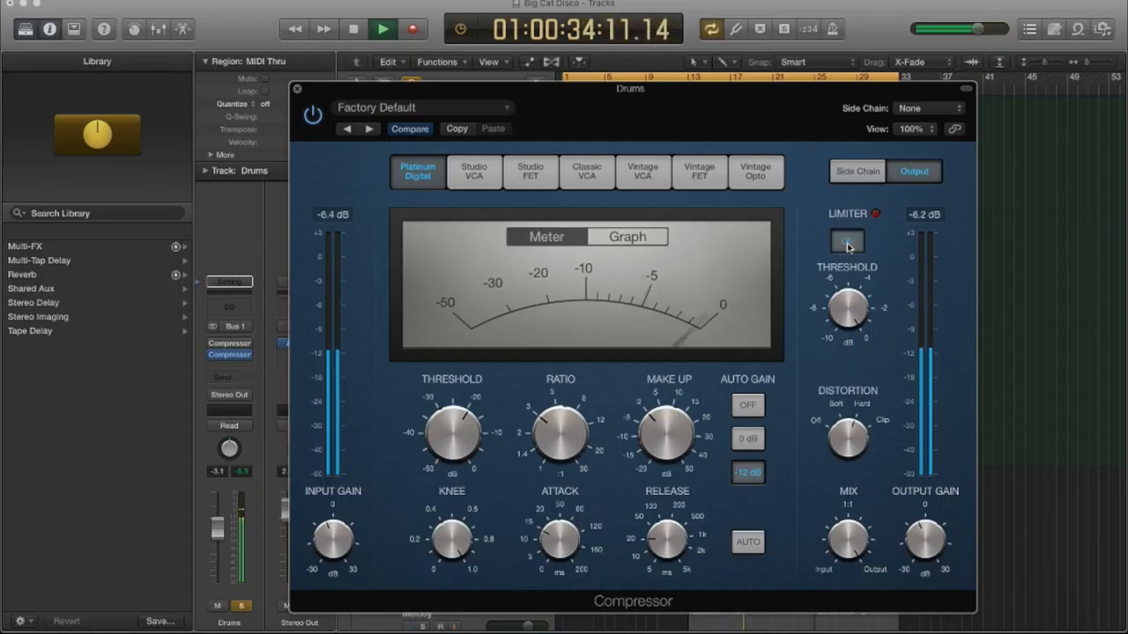
click(846, 240)
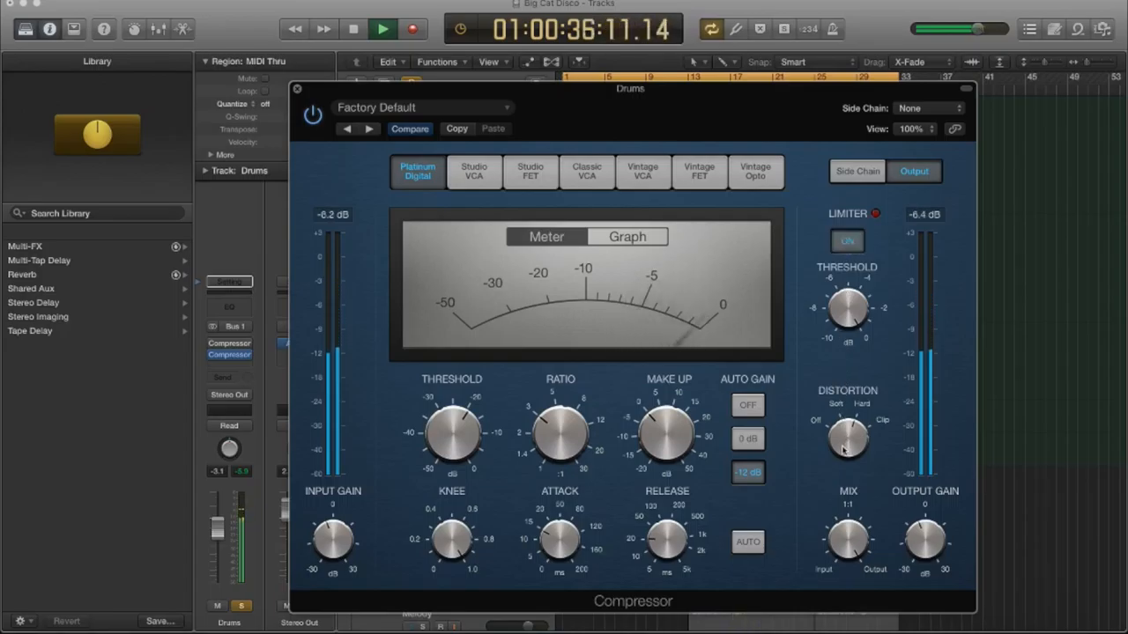
click(846, 240)
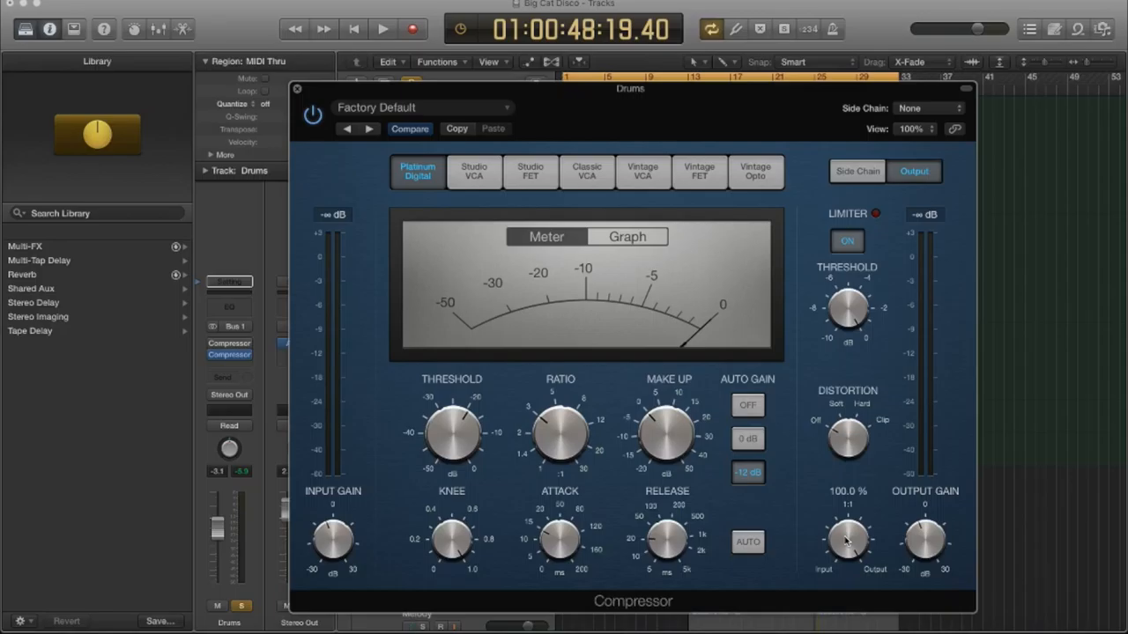
Lower the Compressor's mix to 50% and its output gain to -4.0 dB.
drag(847, 538, 844, 573)
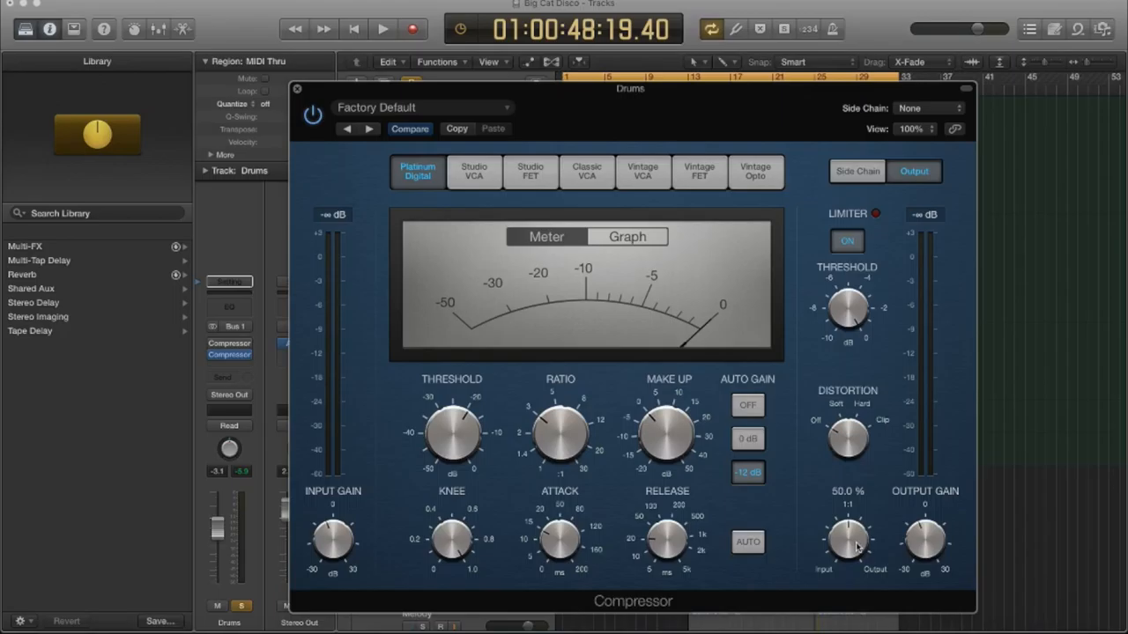
click(409, 627)
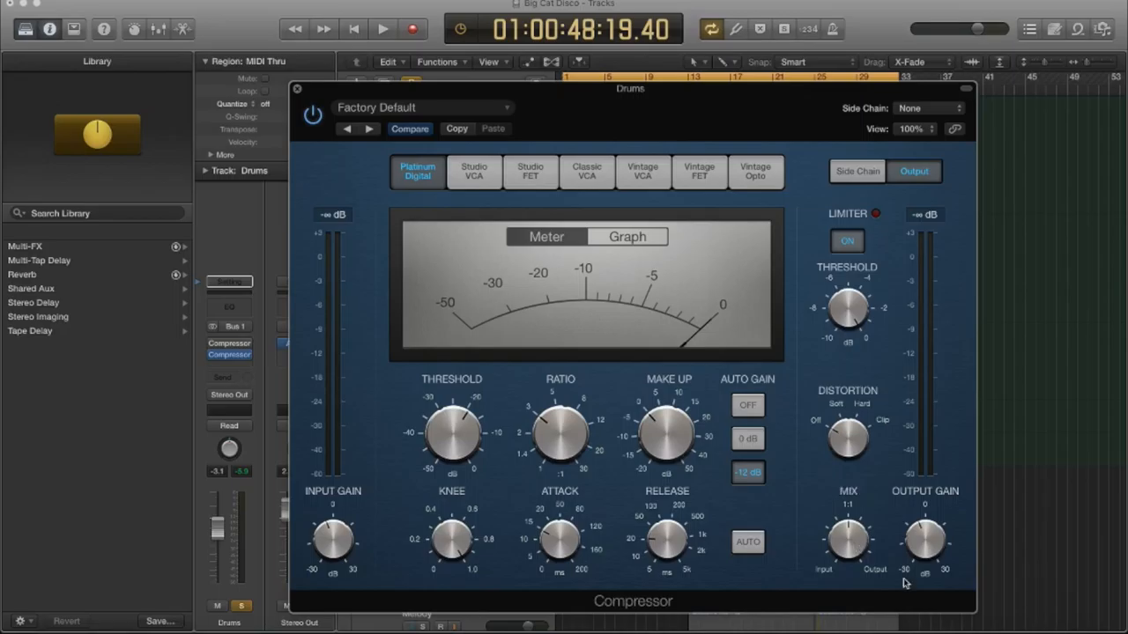
drag(925, 550, 925, 547)
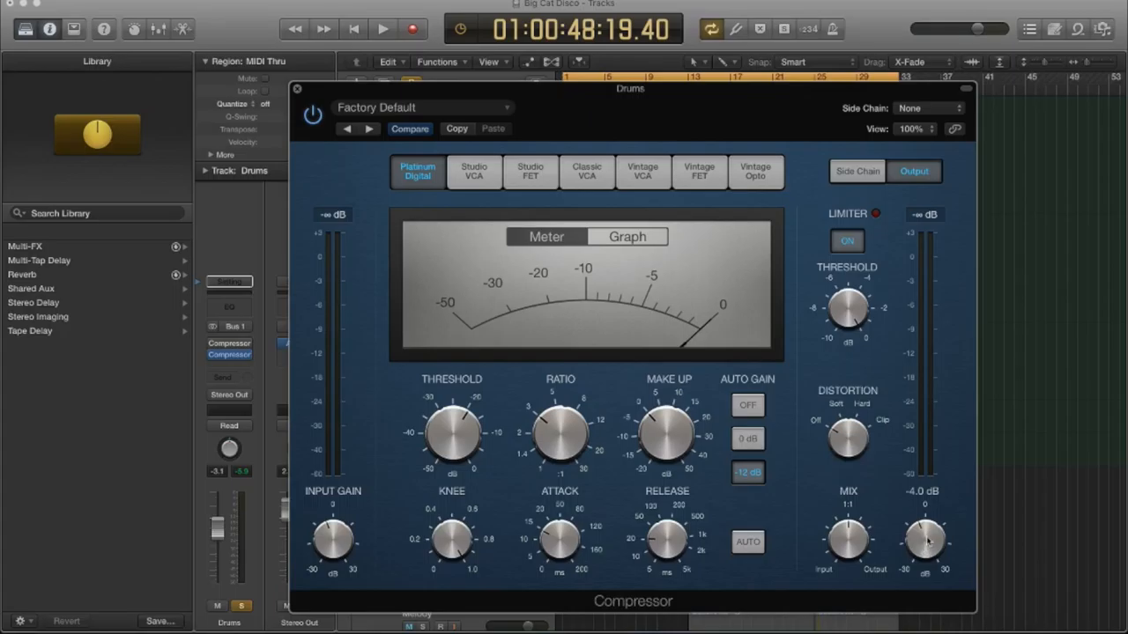
mouse_move(927, 536)
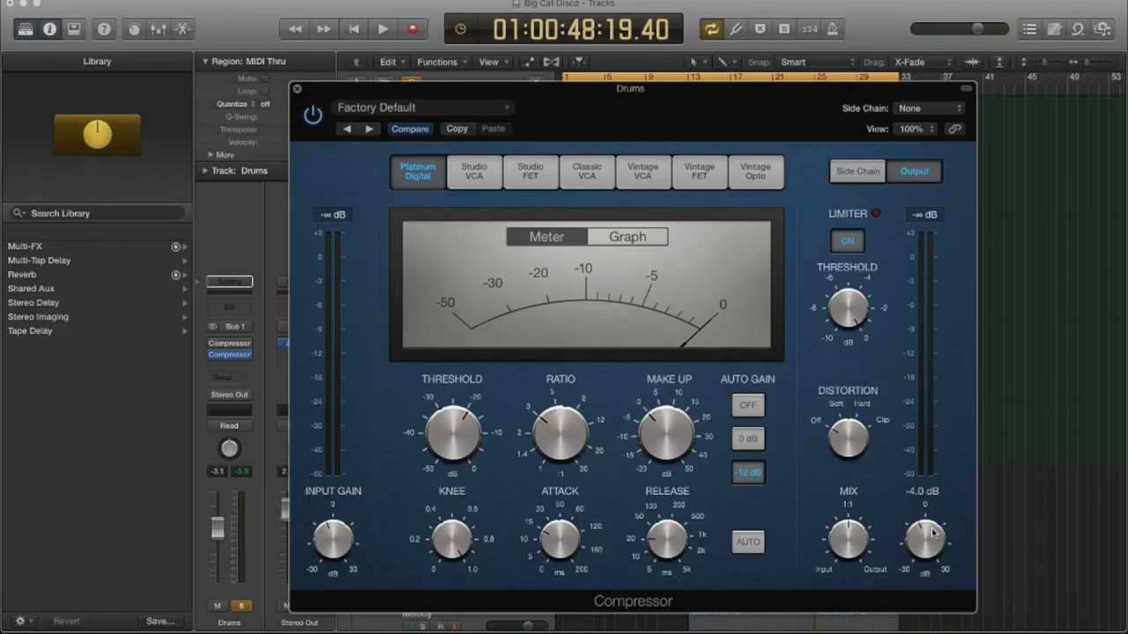
mouse_move(925, 536)
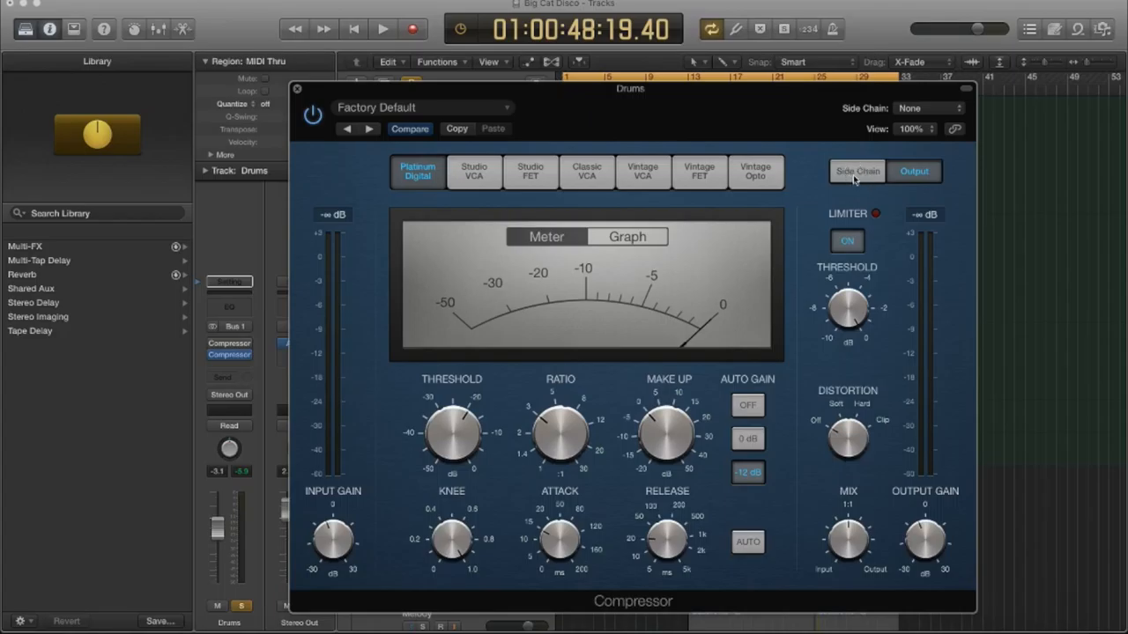
mouse_move(876, 194)
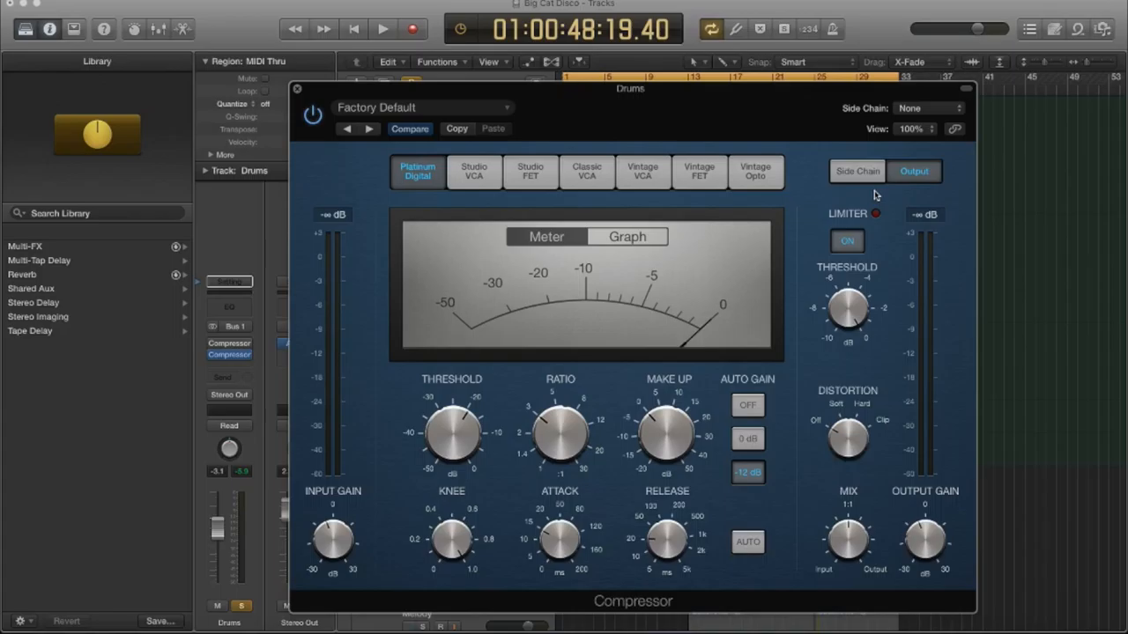
mouse_move(856, 176)
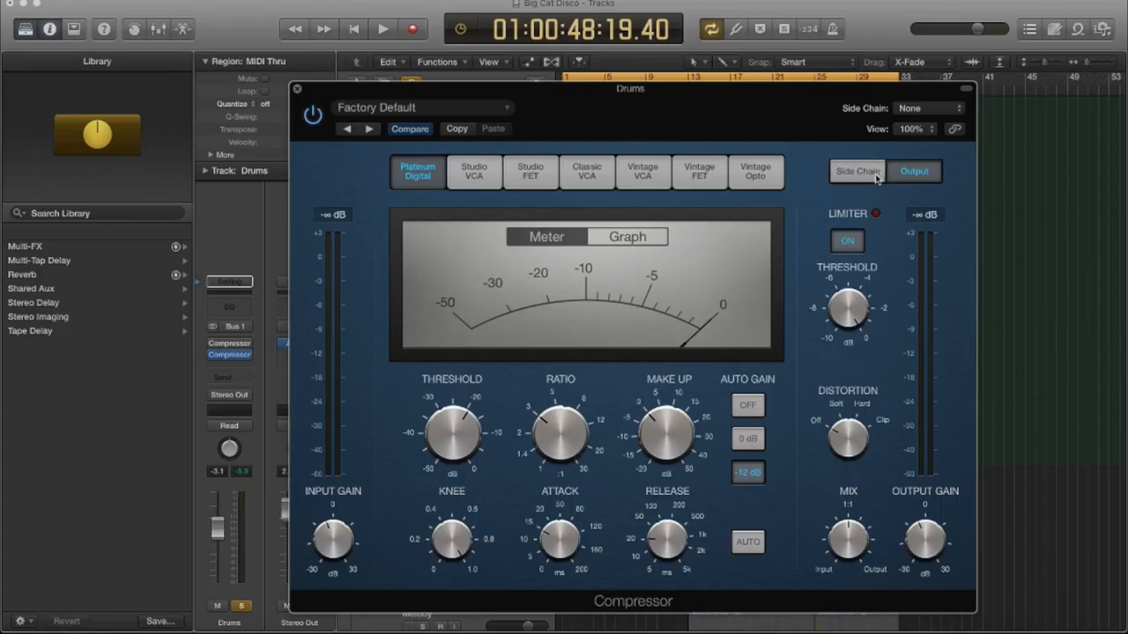
mouse_move(873, 194)
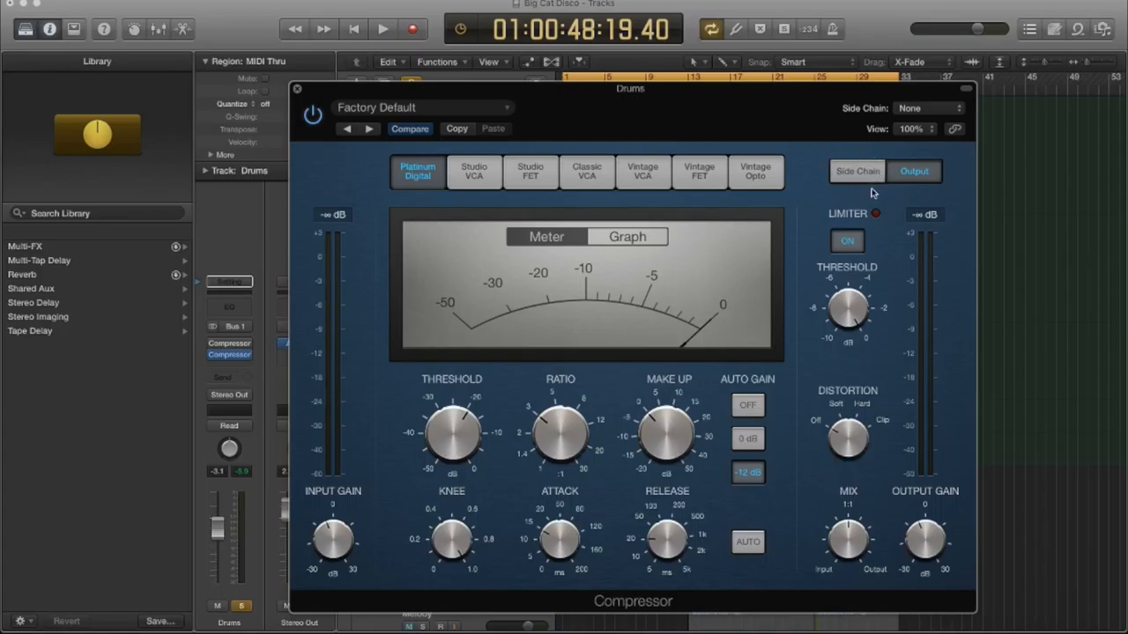